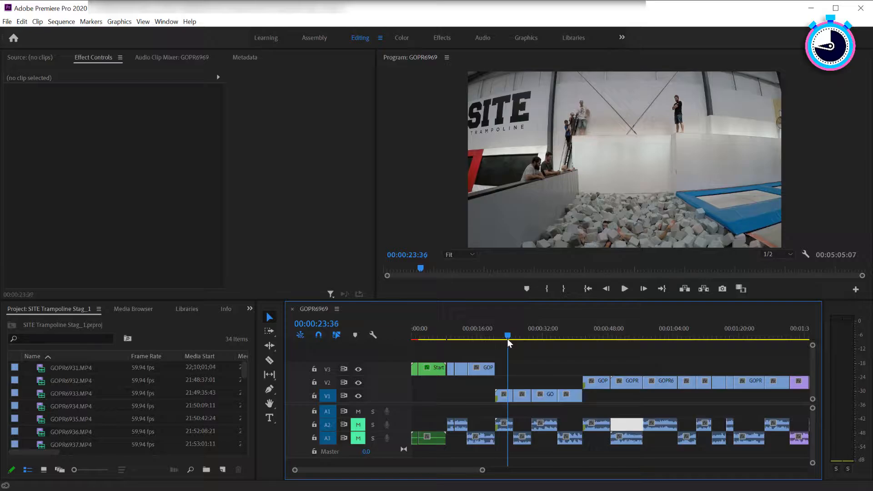
Snap the playhead to the first V1 clip at 00:00:20:30 for the In point, then move it toward the clips' end
{"action": "left_click", "coordinate": [546, 337]}
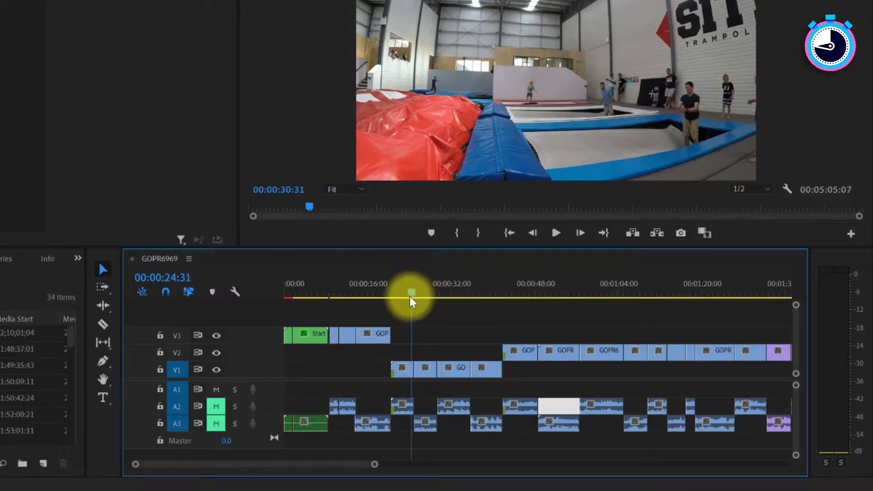
{"action": "left_click_drag", "start_coordinate": [411, 302], "coordinate": [391, 302]}
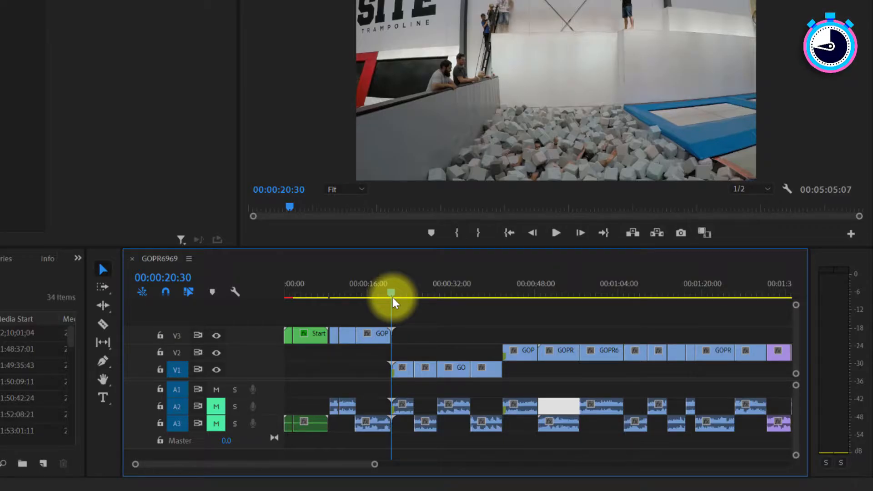
{"action": "key", "text": "shift"}
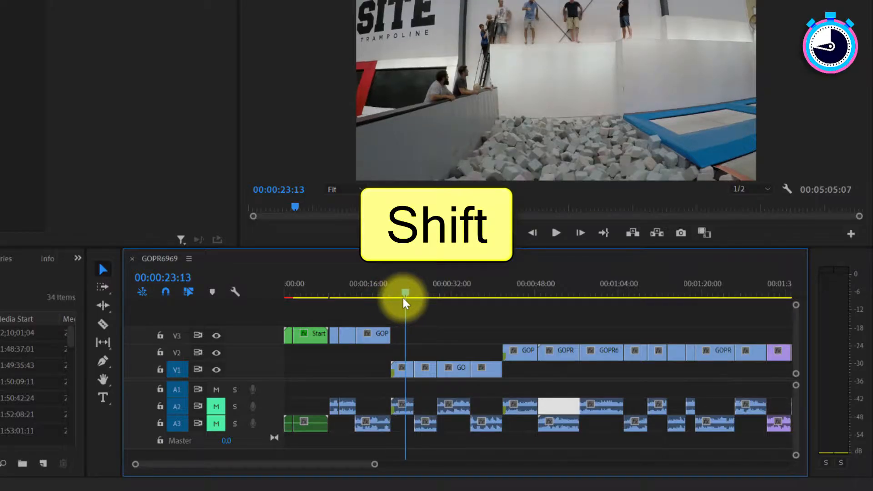
{"action": "left_click_drag", "start_coordinate": [406, 304], "coordinate": [391, 303]}
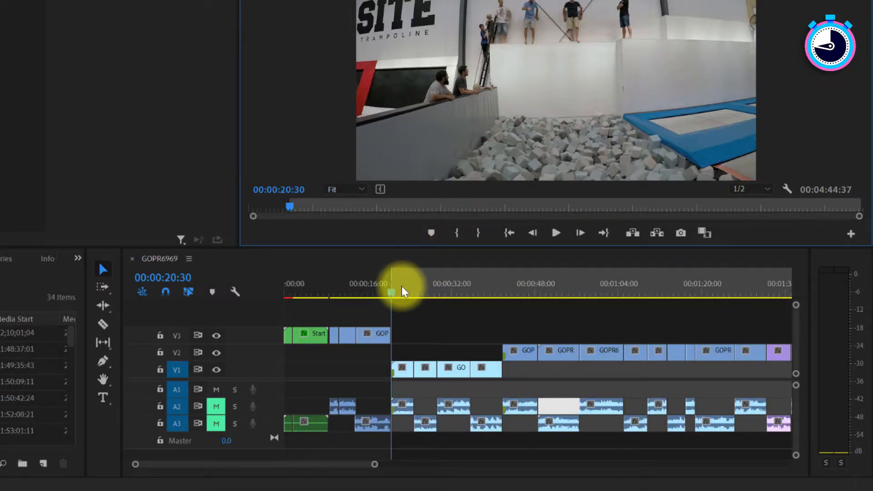
{"action": "left_click_drag", "start_coordinate": [391, 292], "coordinate": [461, 304]}
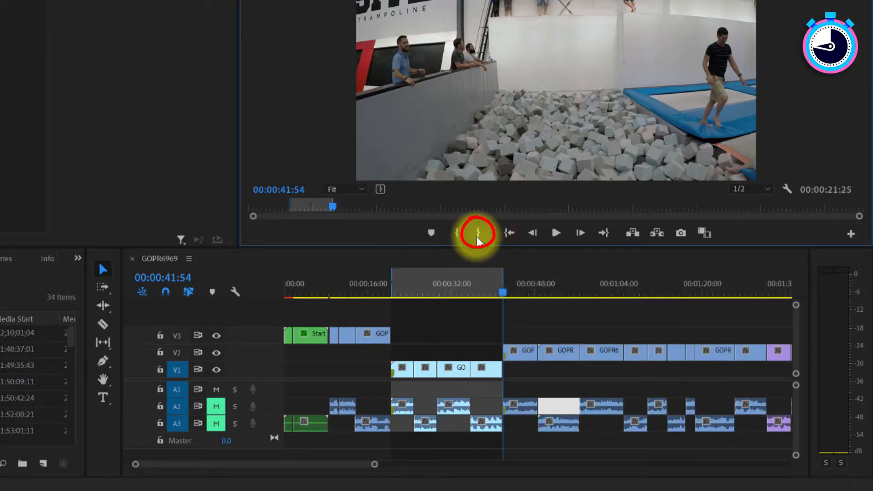
Call up media export with Ctrl+M after marking the range ending at 00:00:41:54
{"action": "key", "text": "ctrl+m"}
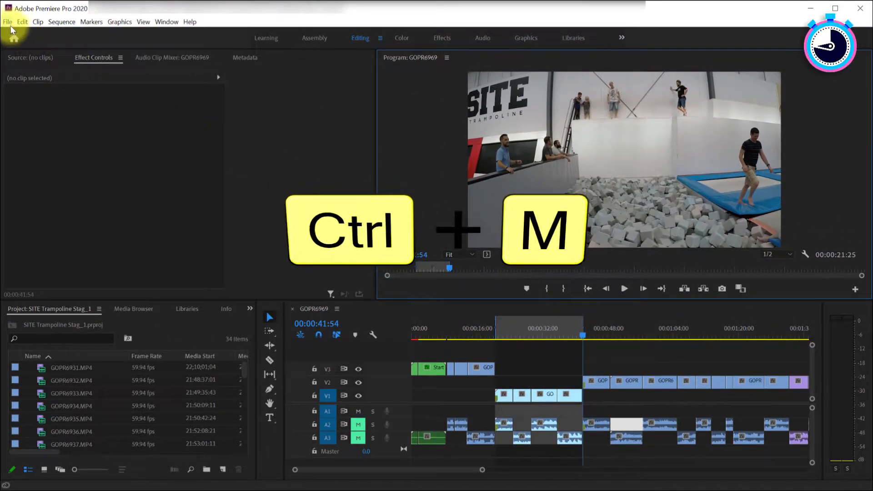
Open File > Export > Media so Source Range uses Sequence In/Out
{"action": "left_click", "coordinate": [7, 21]}
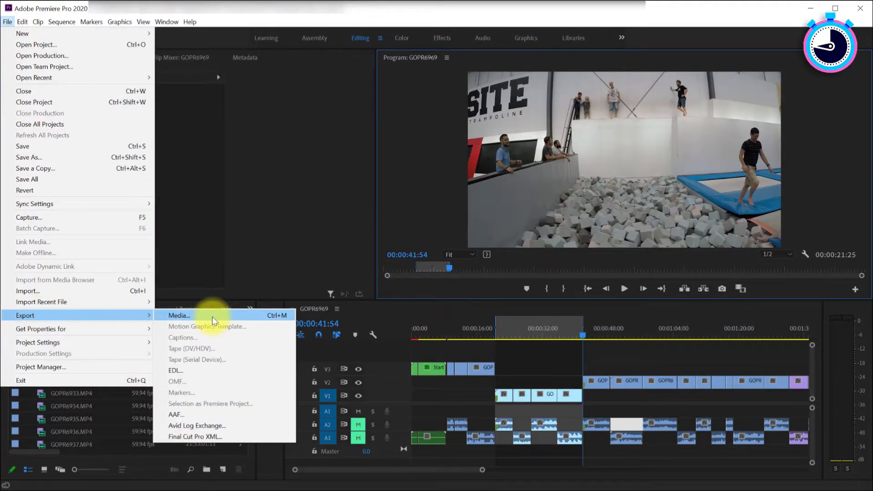
{"action": "left_click", "coordinate": [179, 316]}
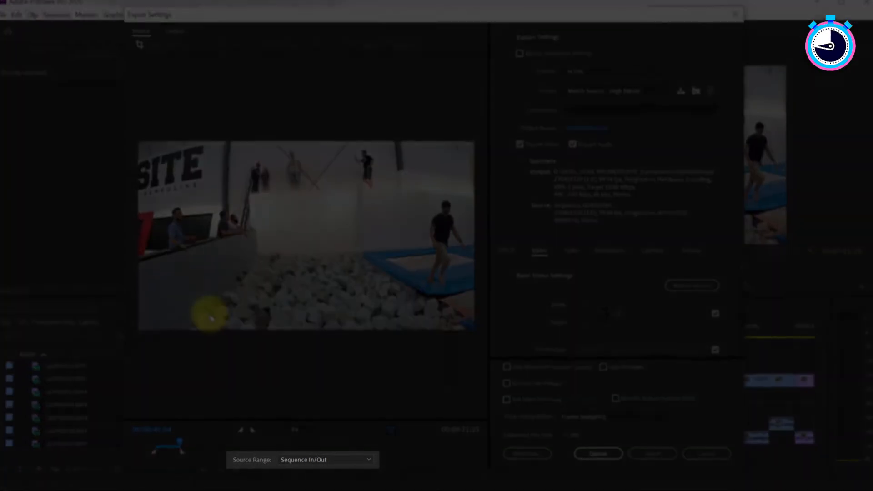